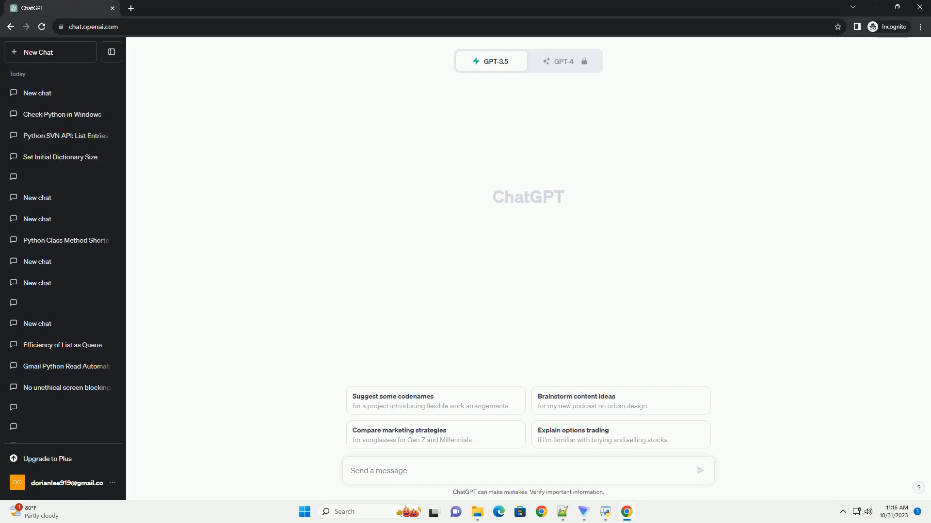
Ask ChatGPT for an informative Python unit testing tutorial with code examples.
click(700, 470)
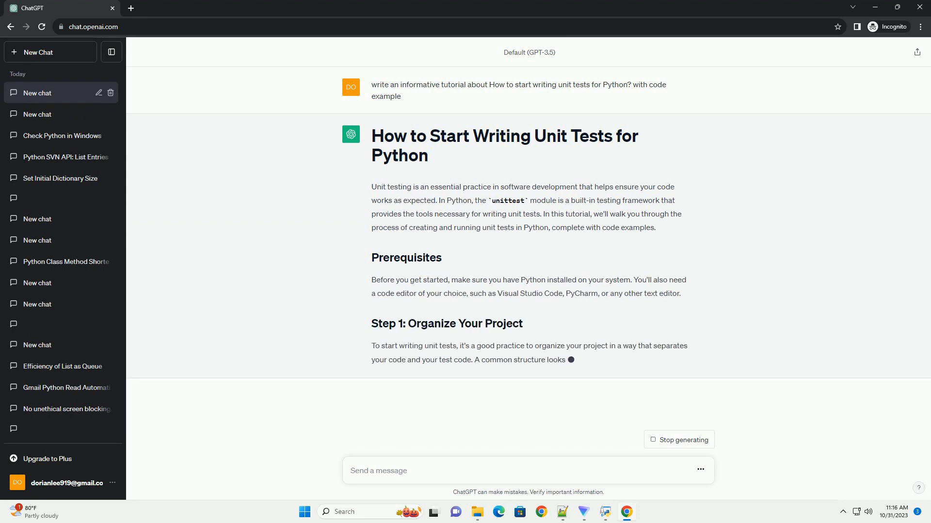
Scroll down as ChatGPT writes the project structure step and the my_module.py add function.
scroll(down, 3)
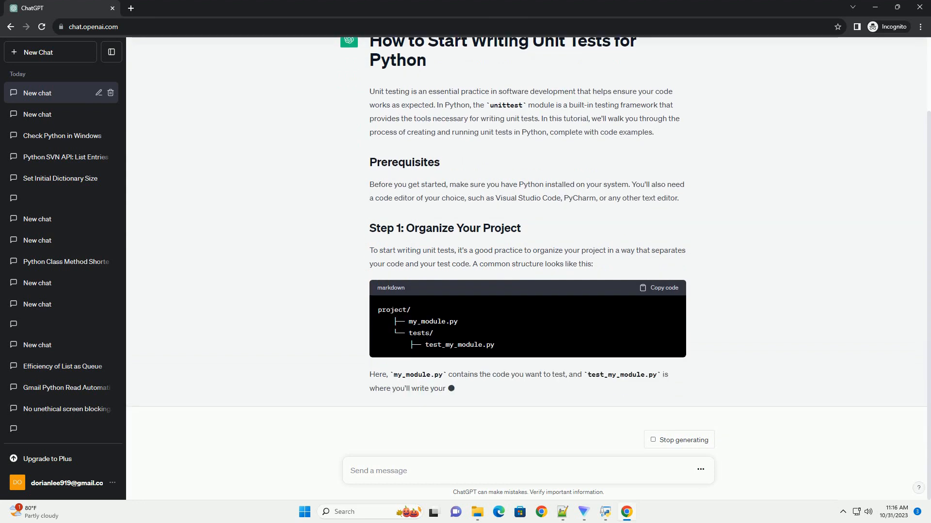
scroll(down, 3)
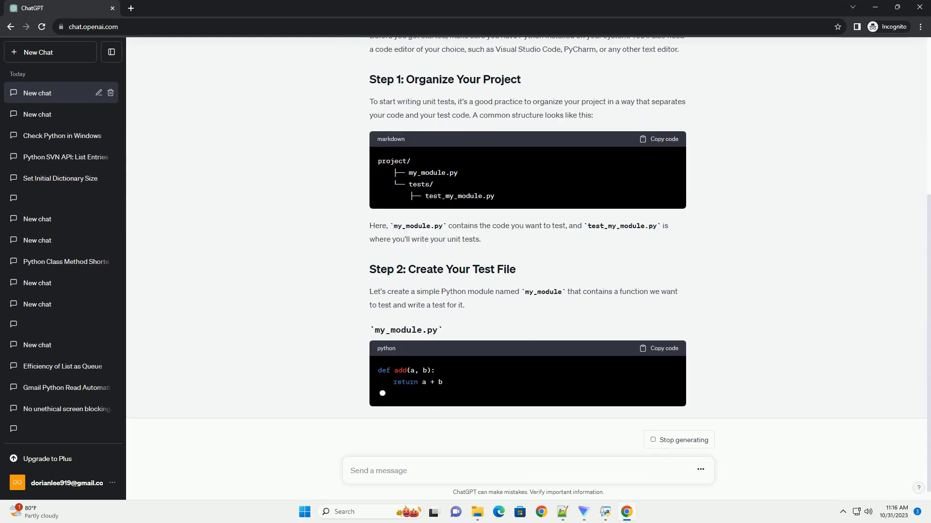
scroll(down, 3)
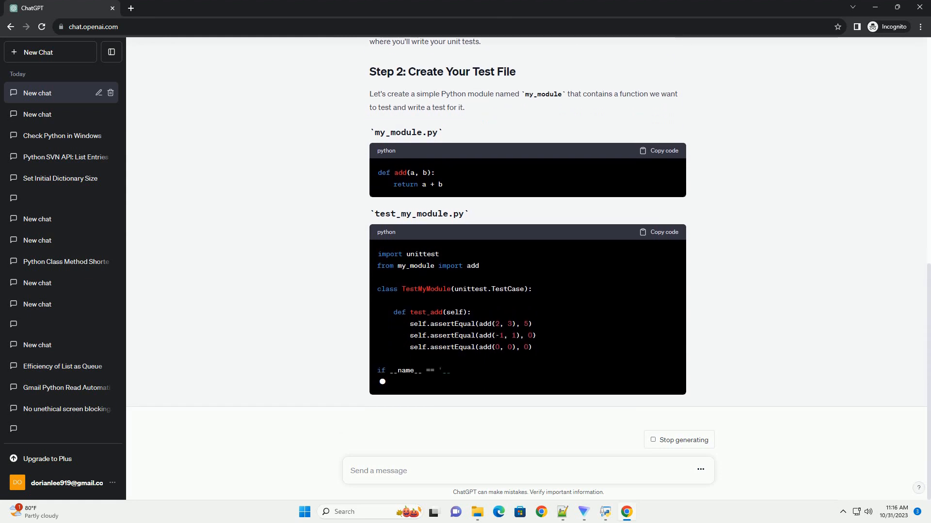
Scroll down while the test_my_module.py unittest code and its explanation are generated.
scroll(down, 3)
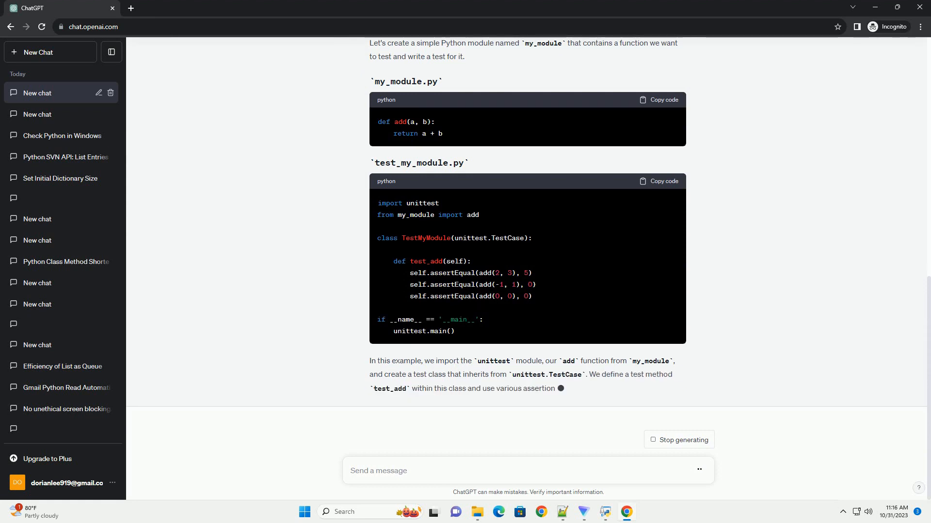
scroll(down, 3)
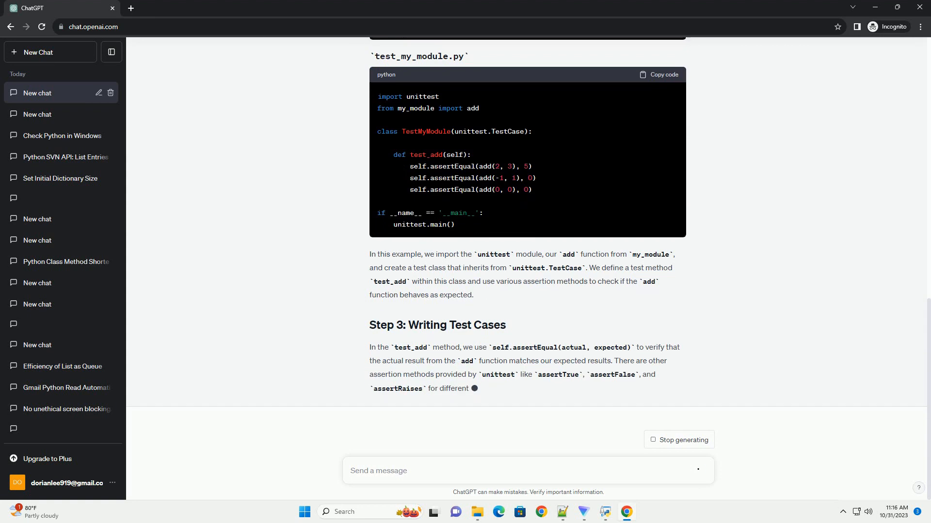
Scroll down to follow Step 4 with the python -m unittest tests.test_my_module command.
scroll(down, 3)
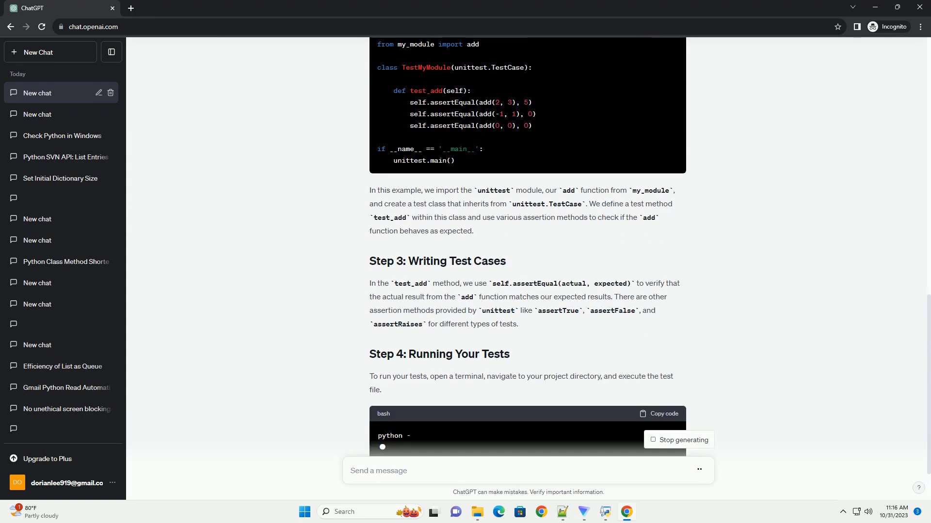
scroll(down, 3)
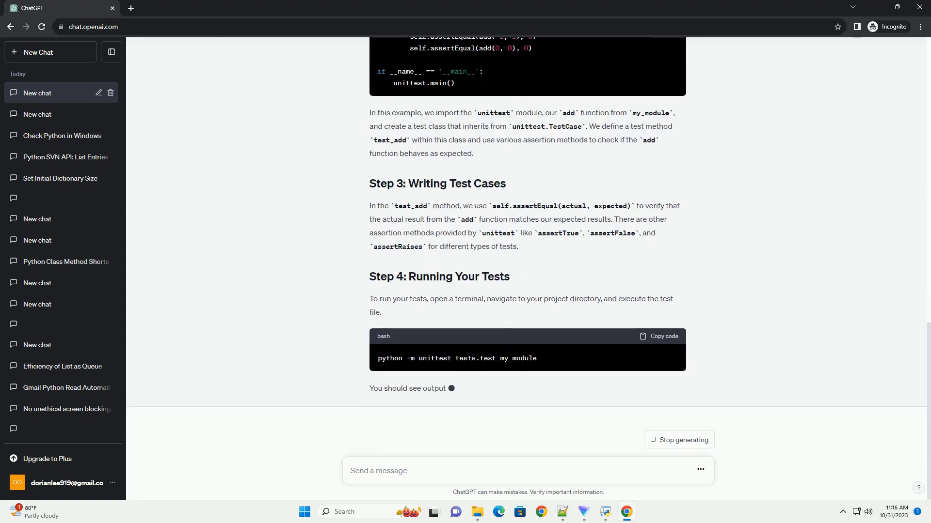